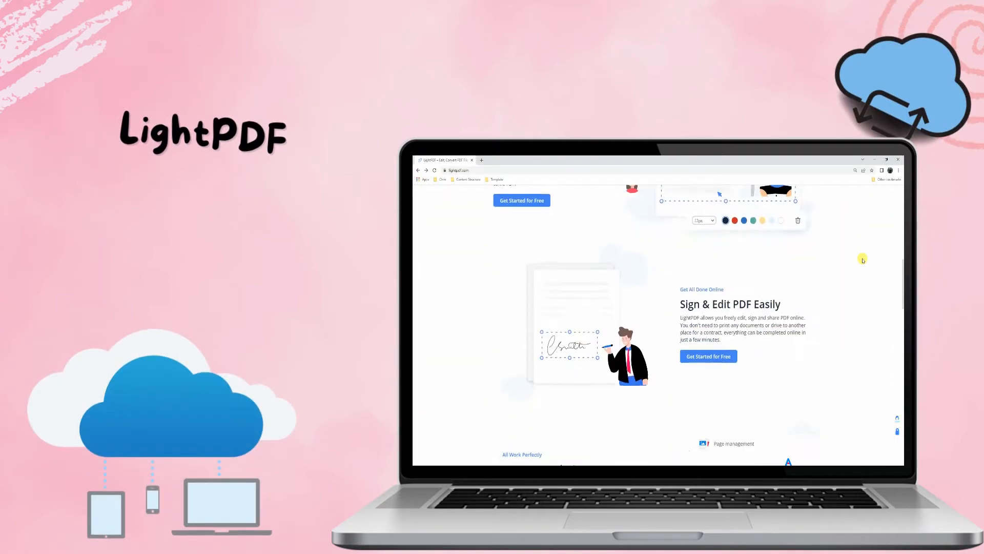
- Browse the lightpdf.com homepage's features, testimonials and benefits
scroll("down", 3)
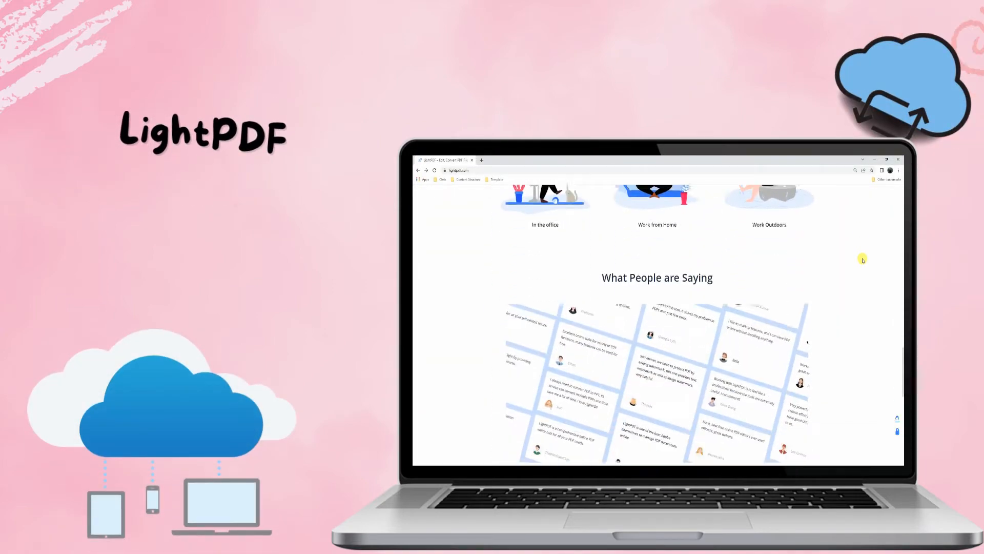
scroll("down", 3)
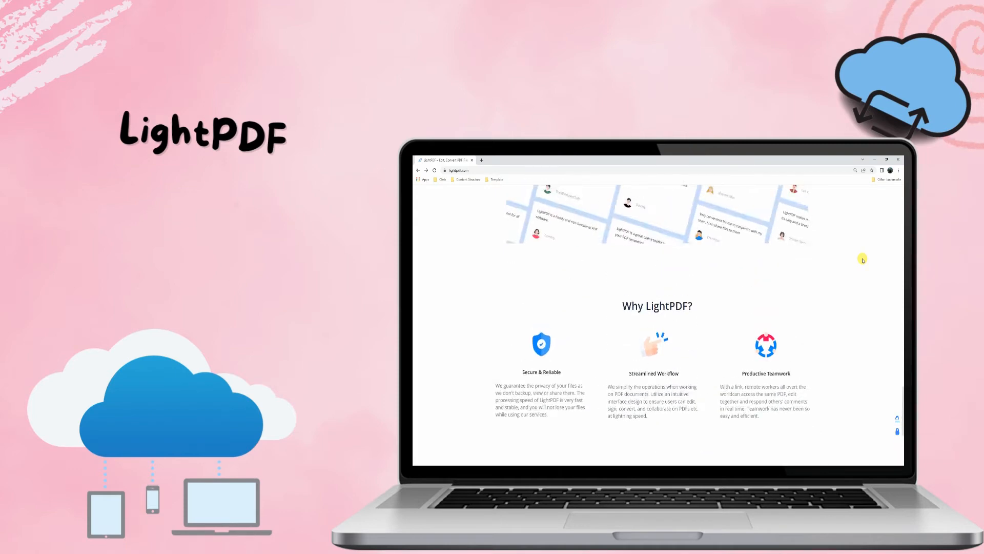
scroll("up", 3)
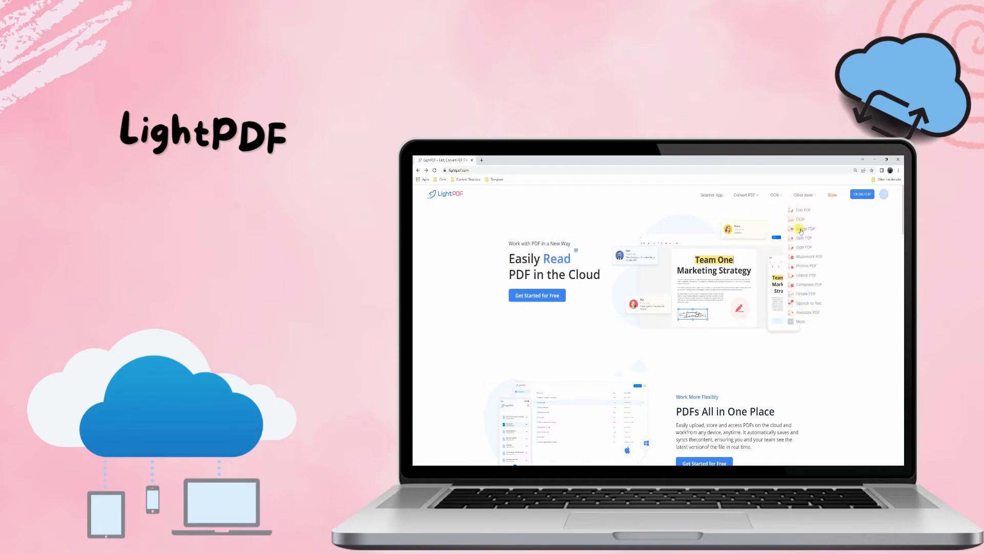
- Sign out of the LightPDF account via the avatar menu's Exit option
left_click(884, 193)
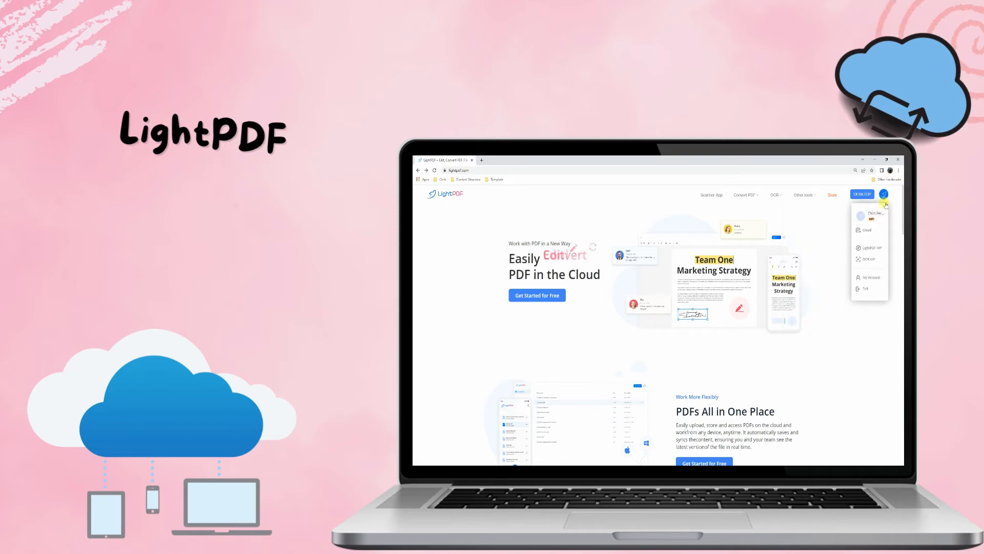
left_click(804, 195)
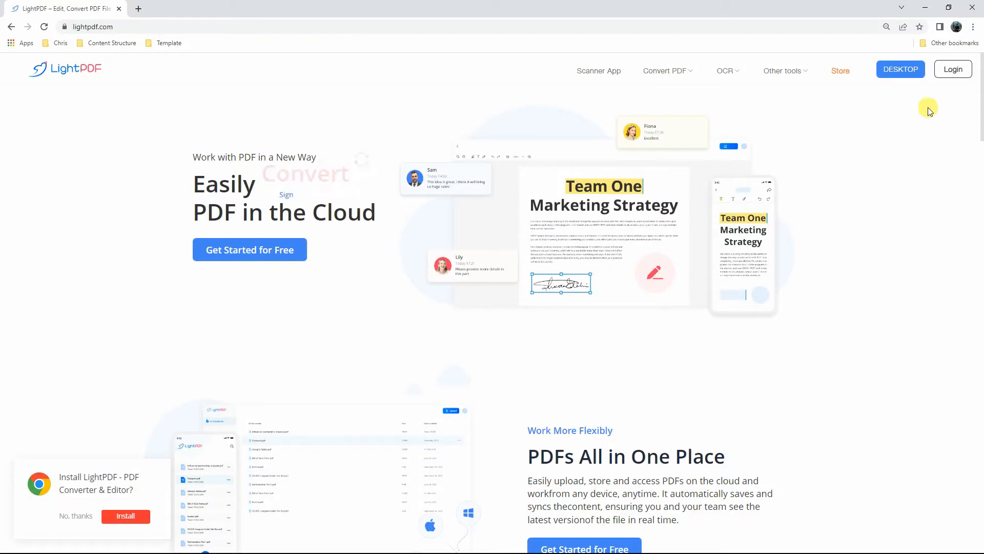
- Log into LightPDF with the username and password to reach My Documents
left_click(952, 69)
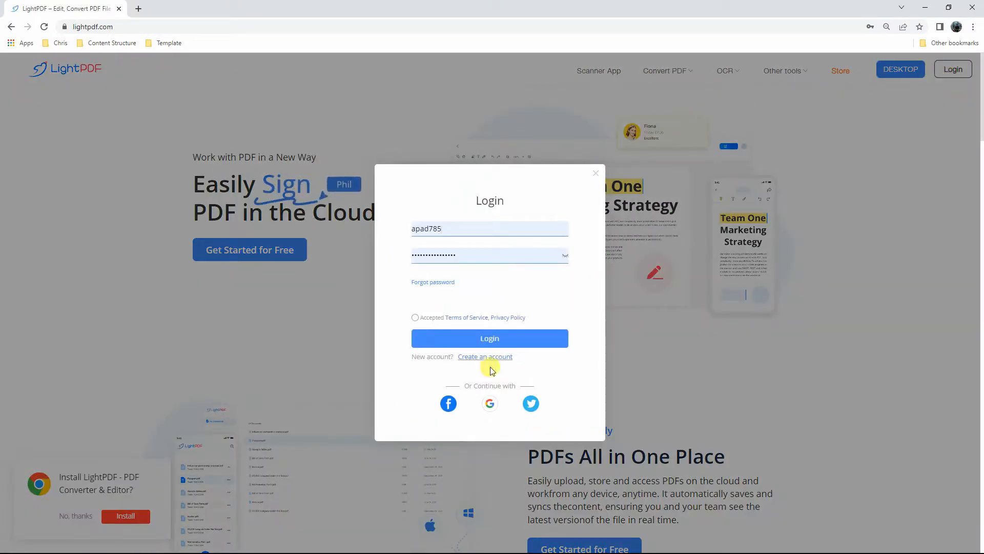
left_click(490, 337)
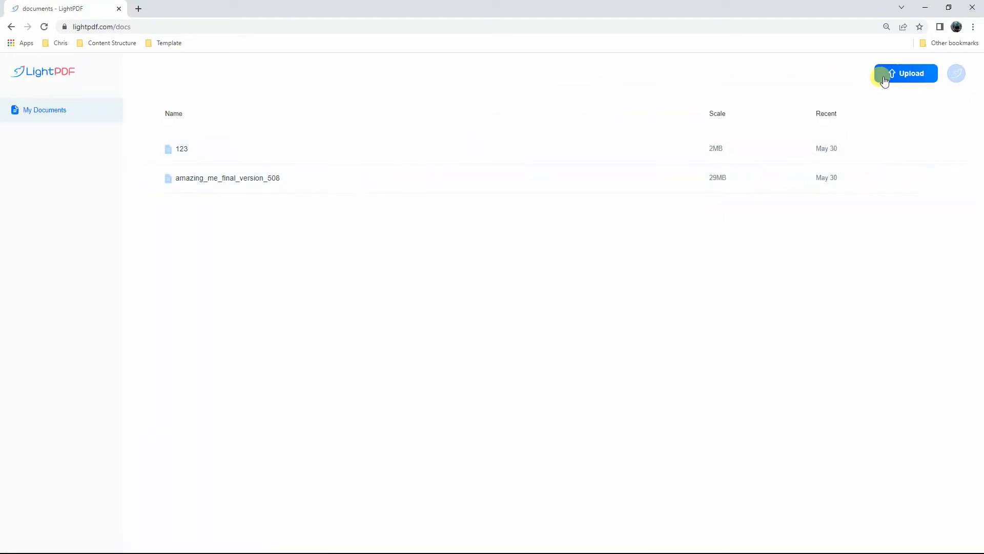
- Upload a PDF from the Open dialog, then view the desktop app's Cloud documents list
left_click(906, 73)
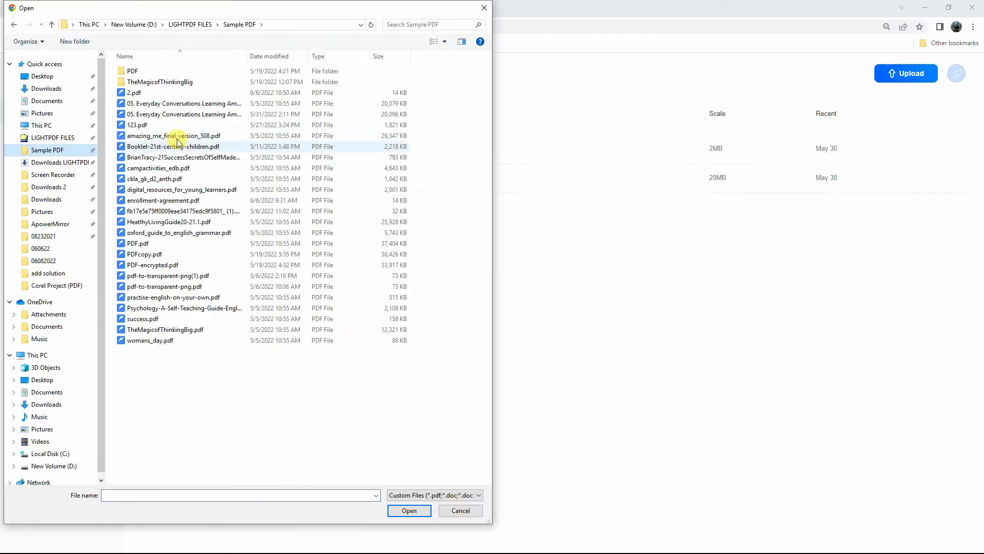
left_click(409, 510)
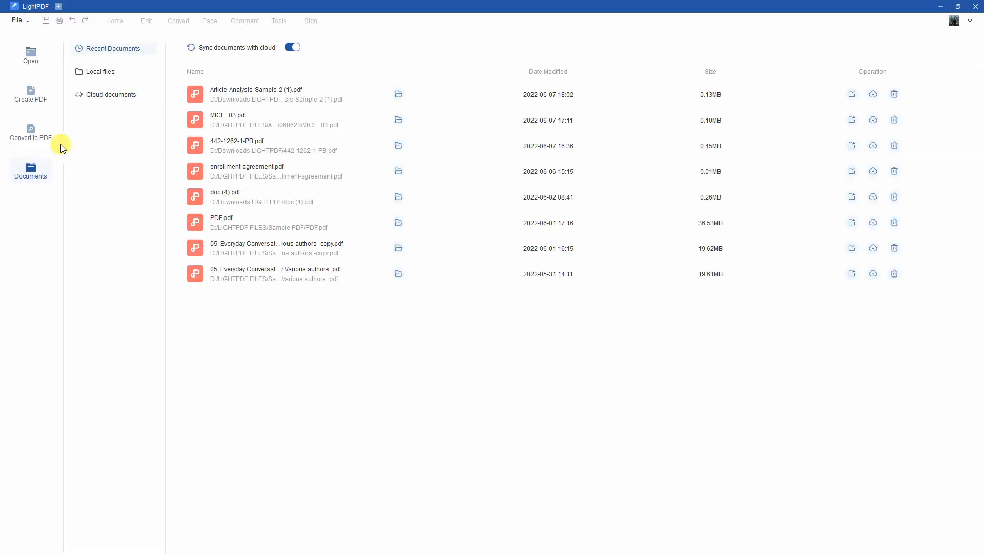
left_click(111, 95)
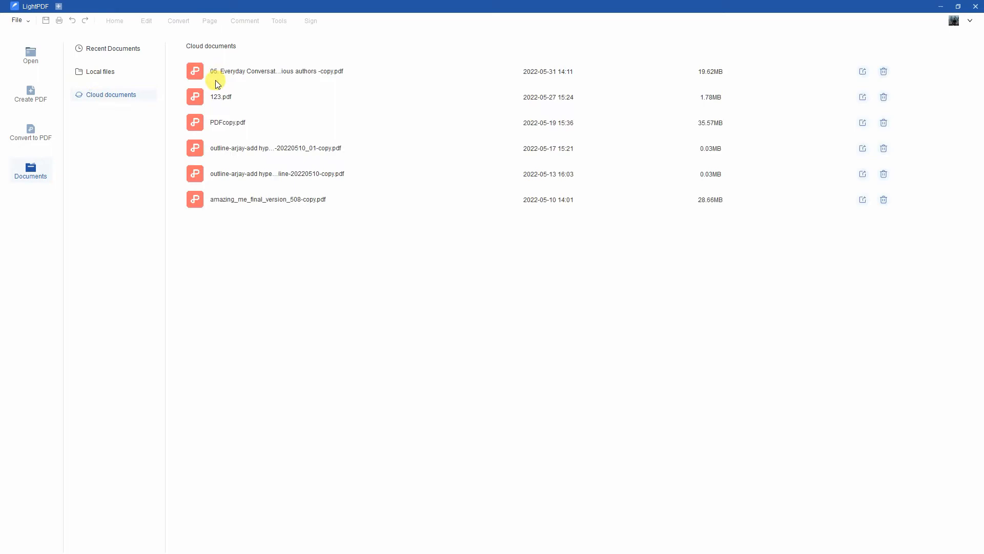
mouse_move(216, 198)
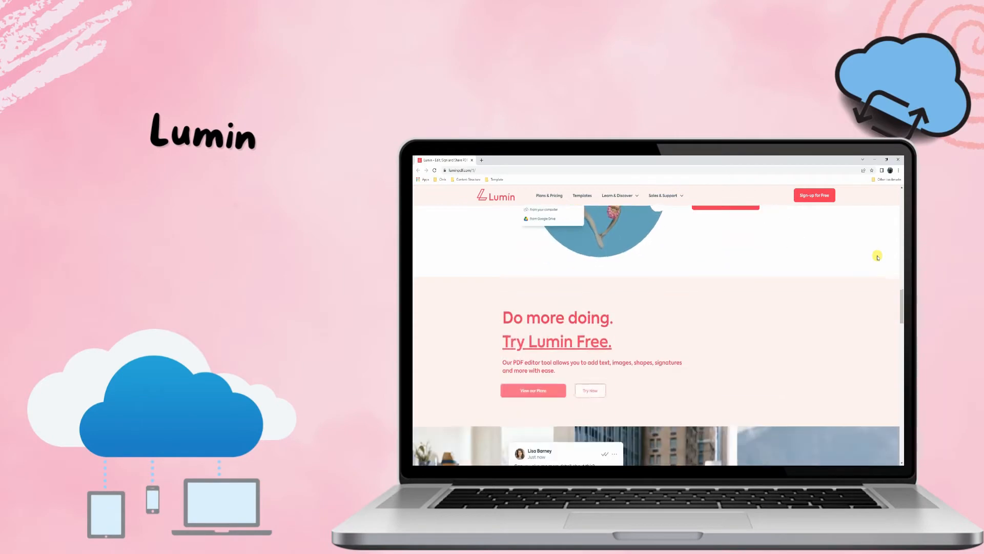
- Browse the Lumin homepage's content
scroll("down", 3)
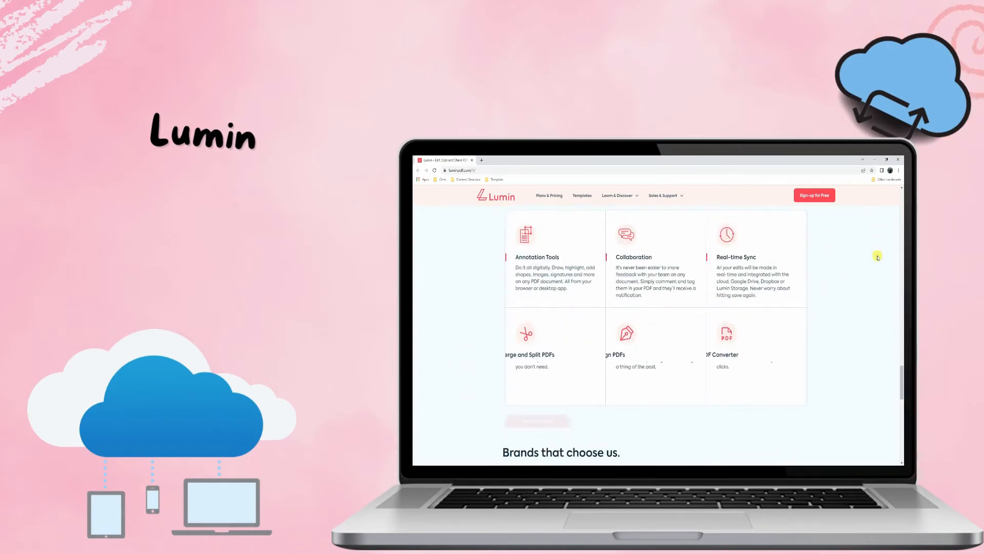
scroll("up", 3)
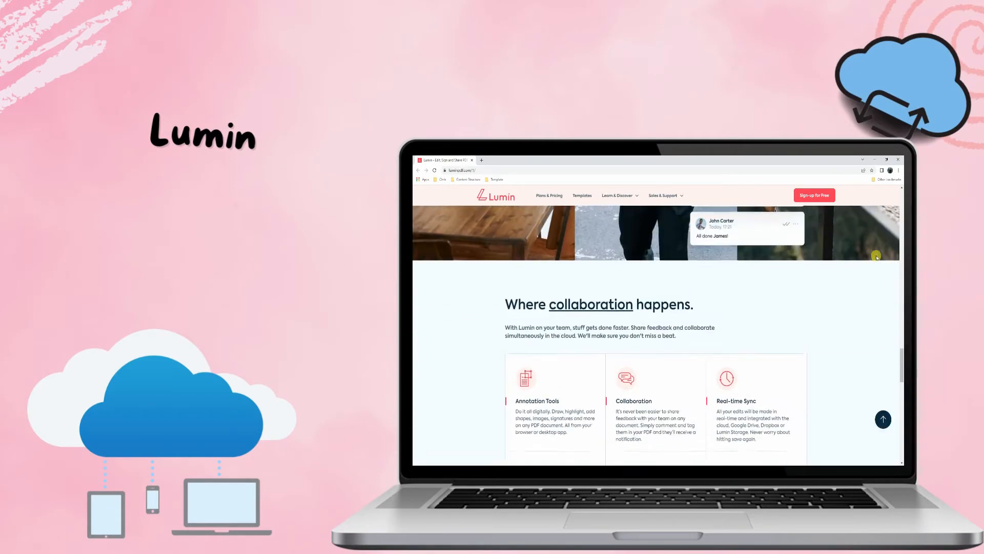
scroll("up", 3)
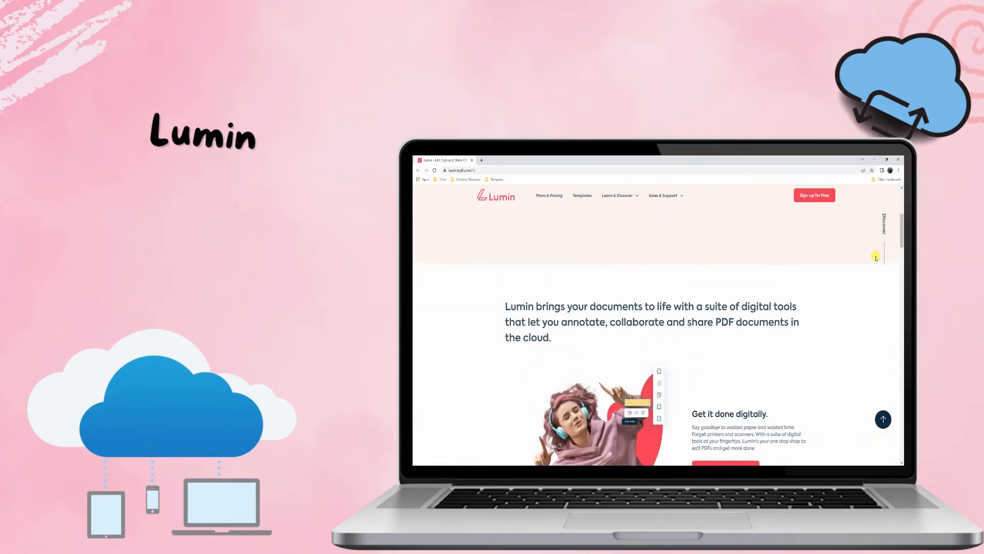
scroll("up", 3)
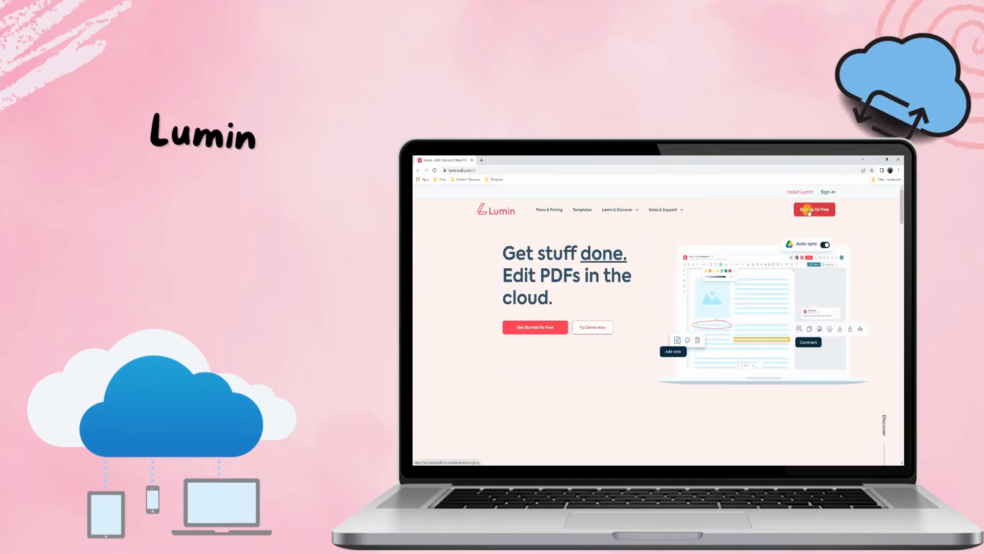
- Sign up for a free Lumin account with Google and view the Upload source choices
left_click(815, 209)
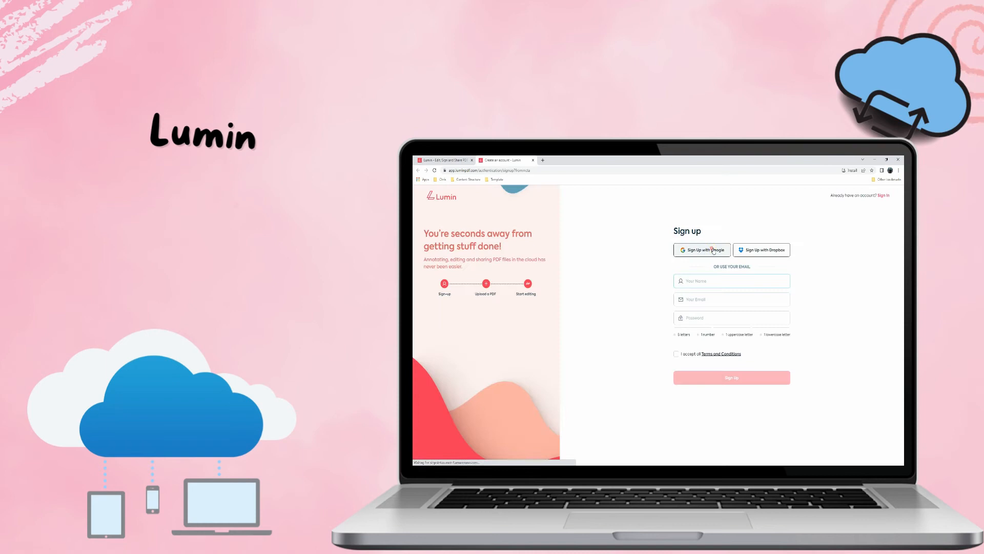
left_click(701, 250)
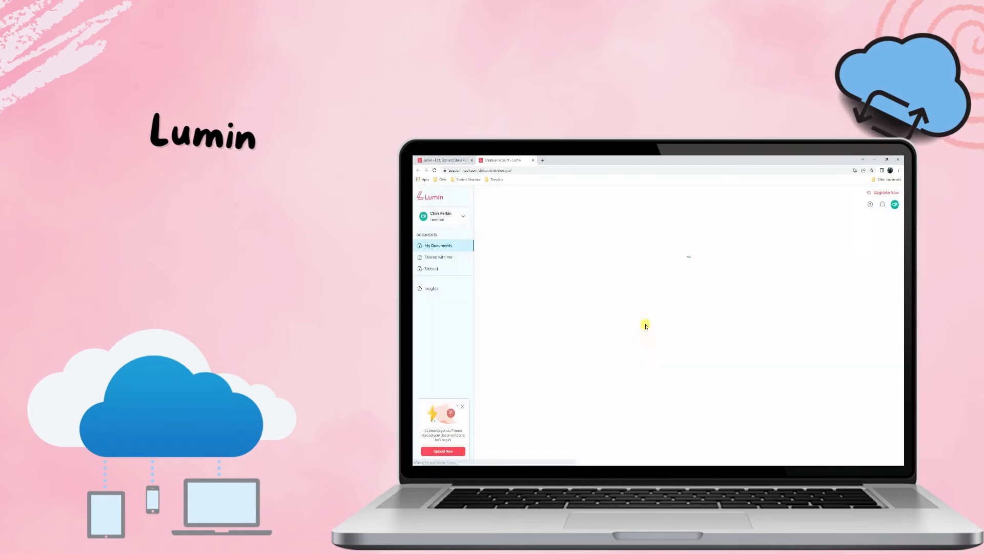
left_click(837, 206)
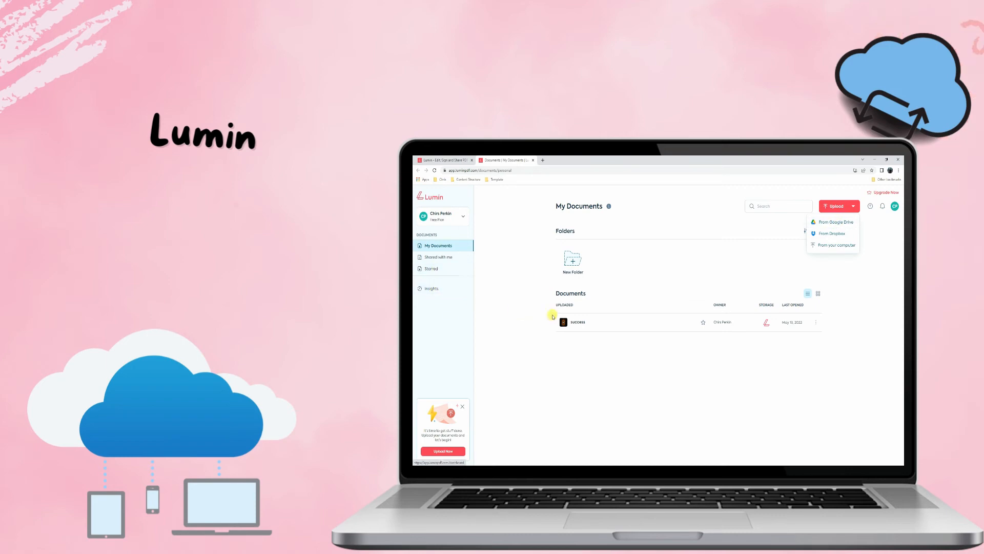
left_click(505, 160)
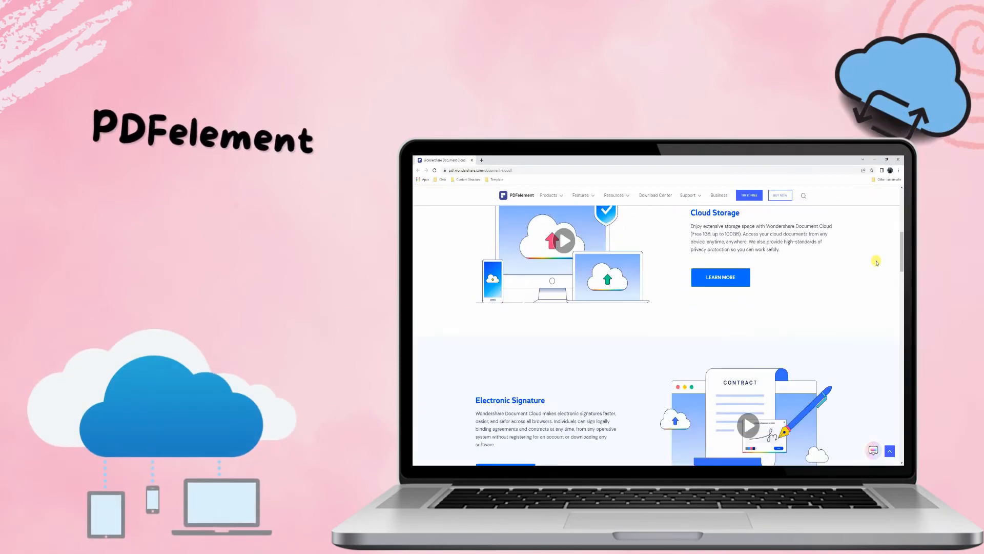
- Browse PDFelement's Products menu, go to the Download Center and view the Support menu
scroll("down", 3)
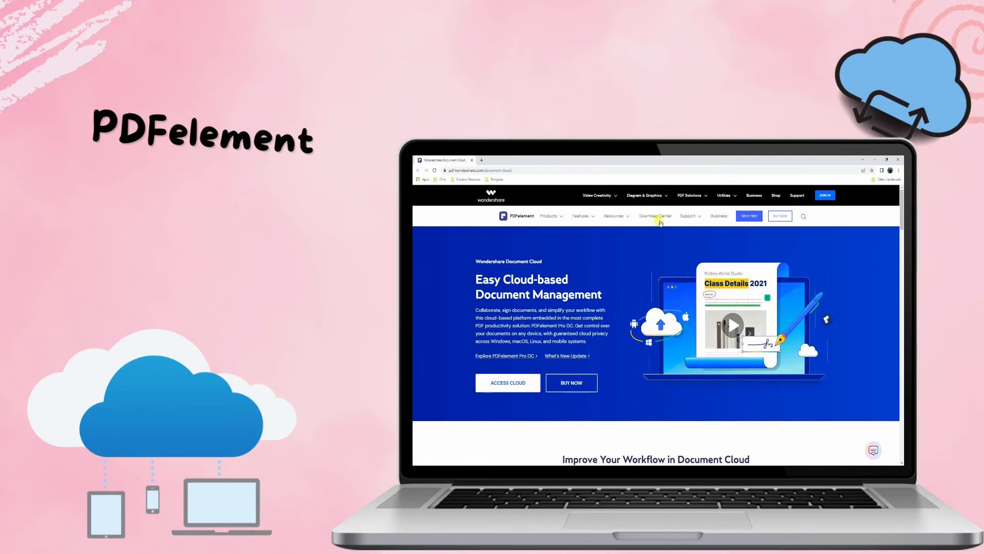
left_click(549, 216)
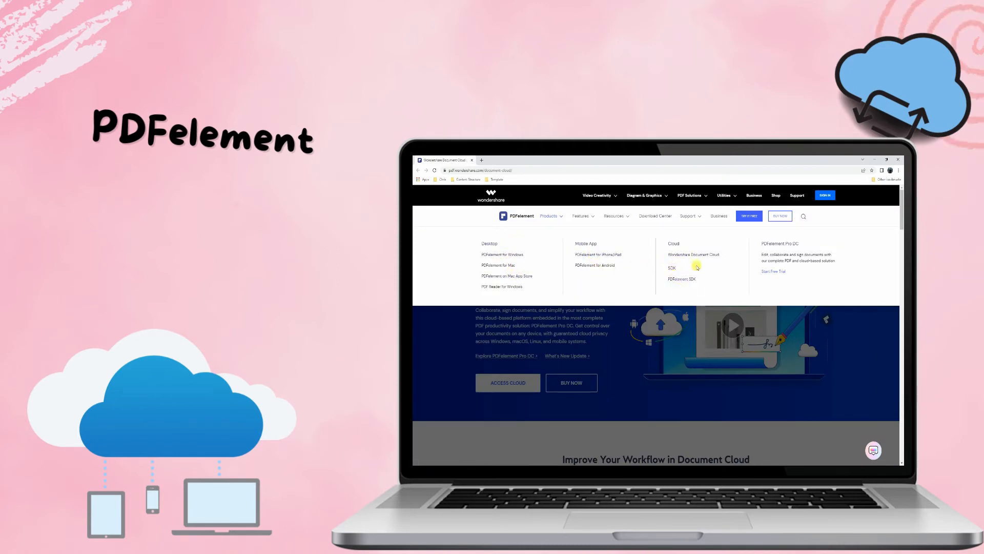
left_click(615, 216)
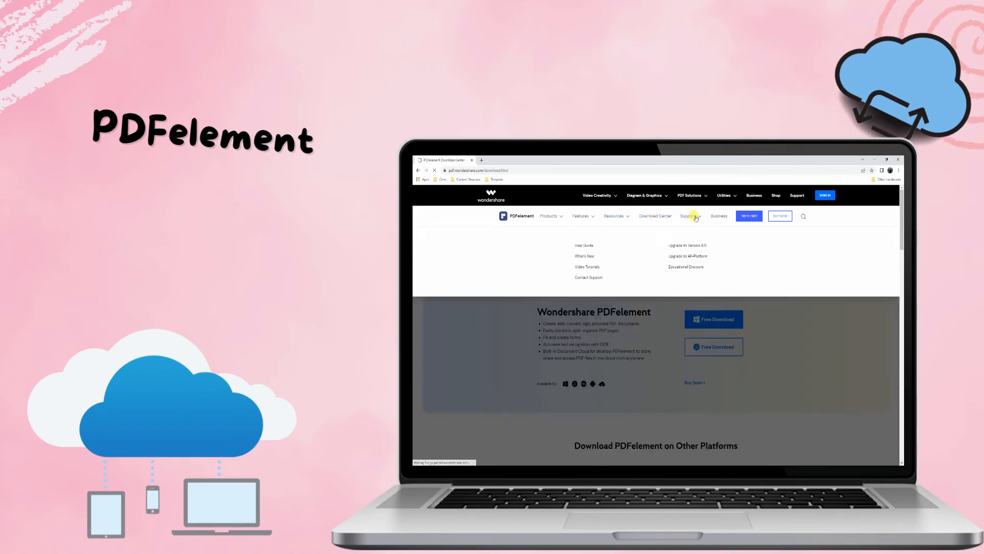
left_click(714, 319)
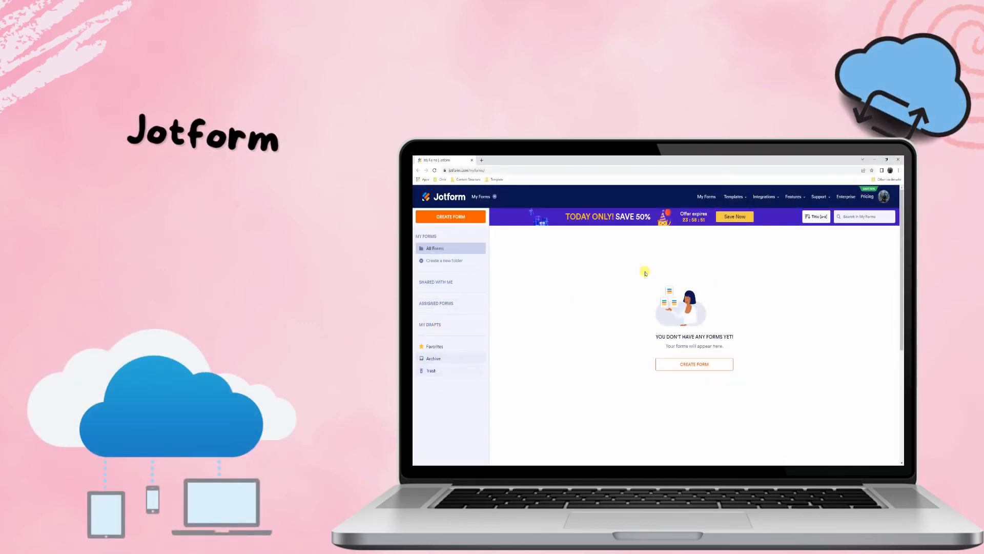
- Browse Jotform's Integrations, Features and Support menus
left_click(764, 197)
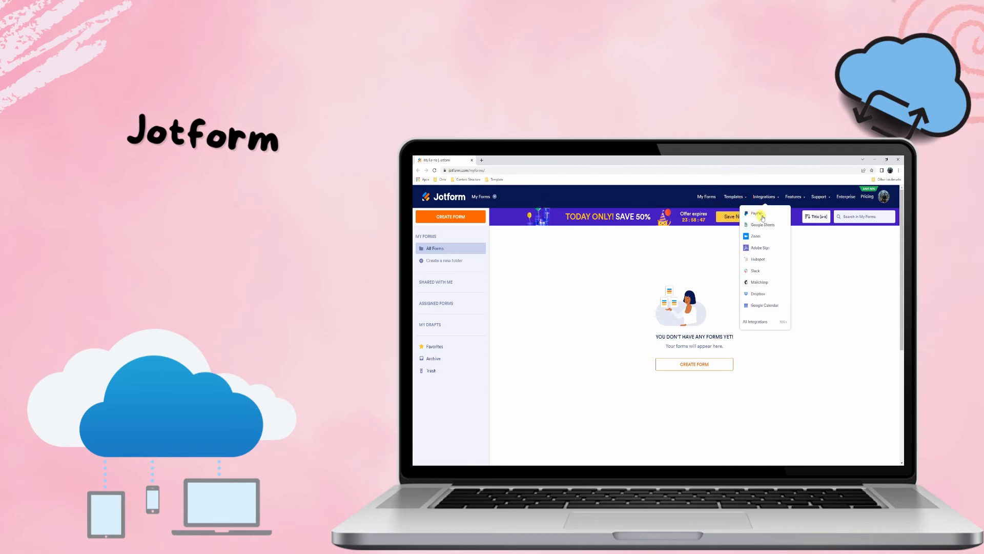
left_click(792, 197)
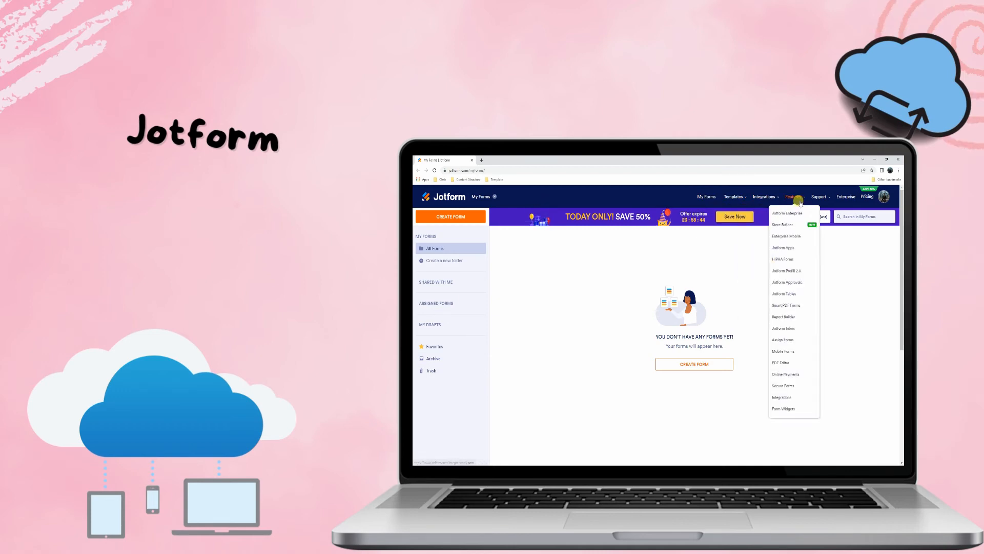
mouse_move(839, 282)
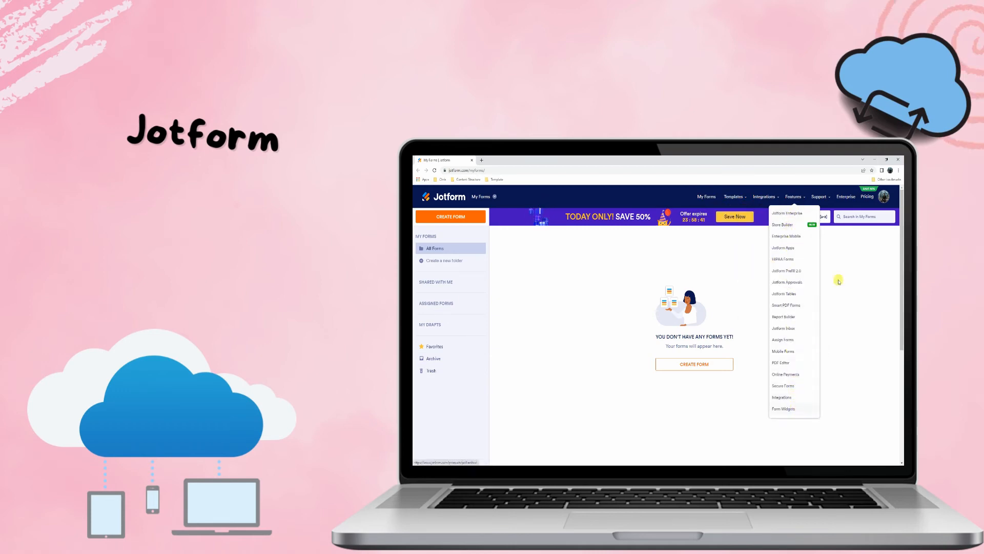
left_click(819, 196)
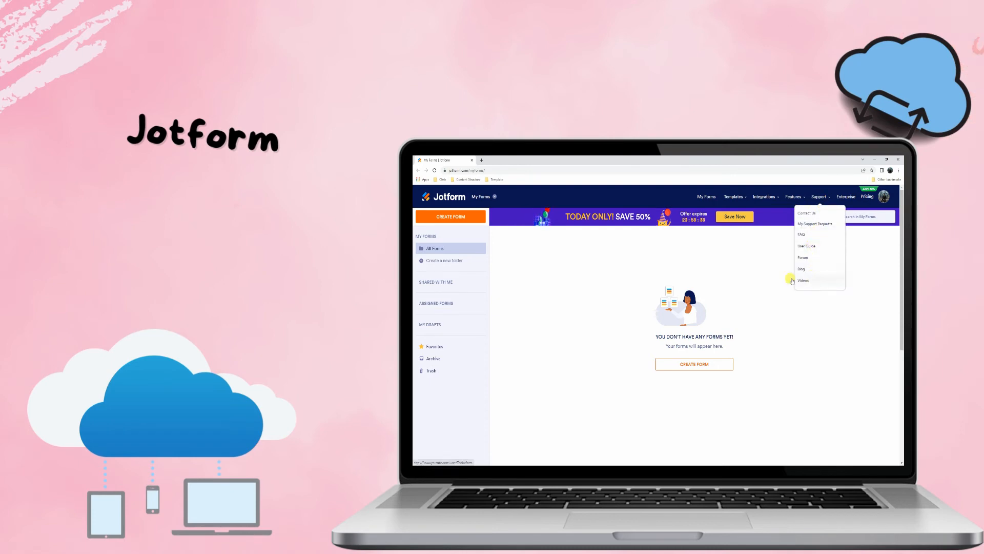
- Create a new Jotform form from scratch with the Classic Form layout
left_click(450, 216)
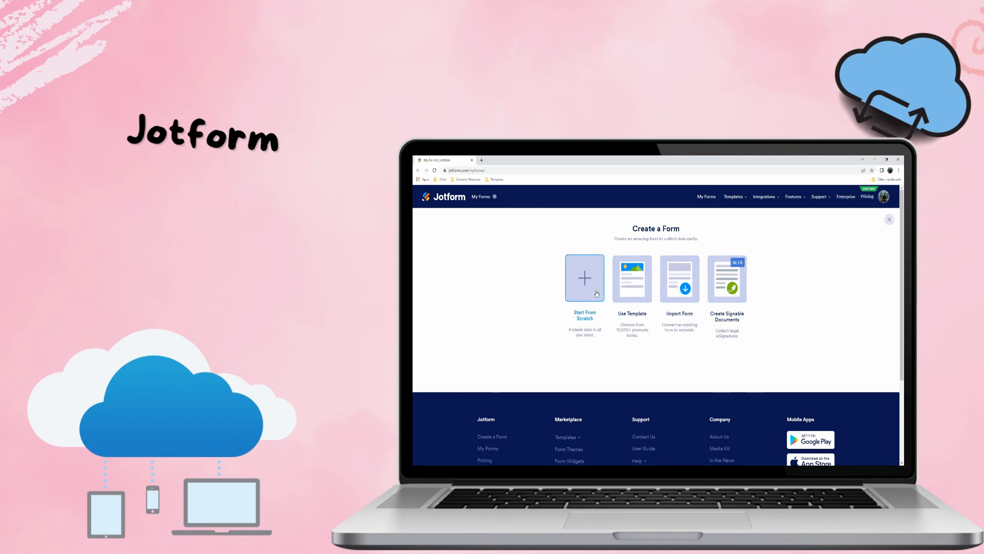
left_click(584, 278)
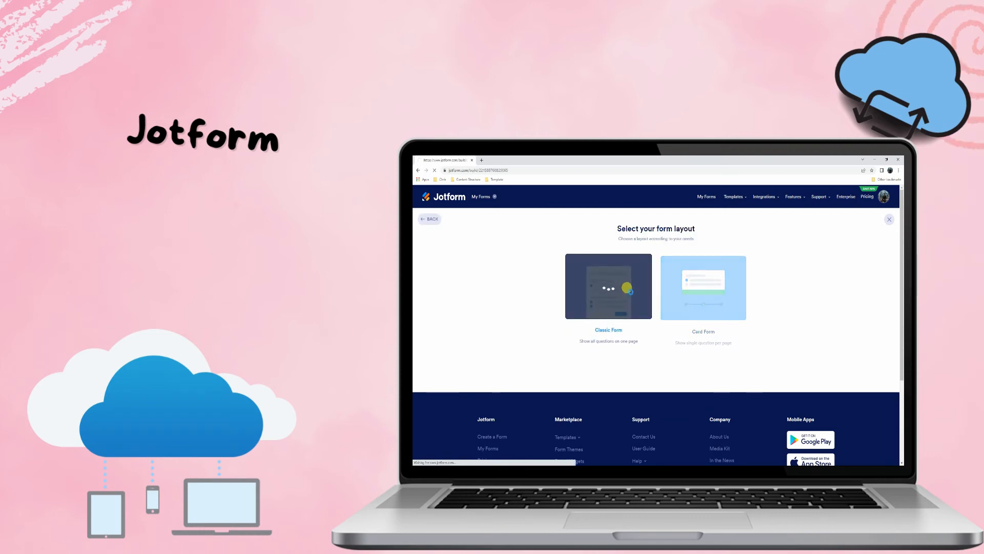
left_click(608, 286)
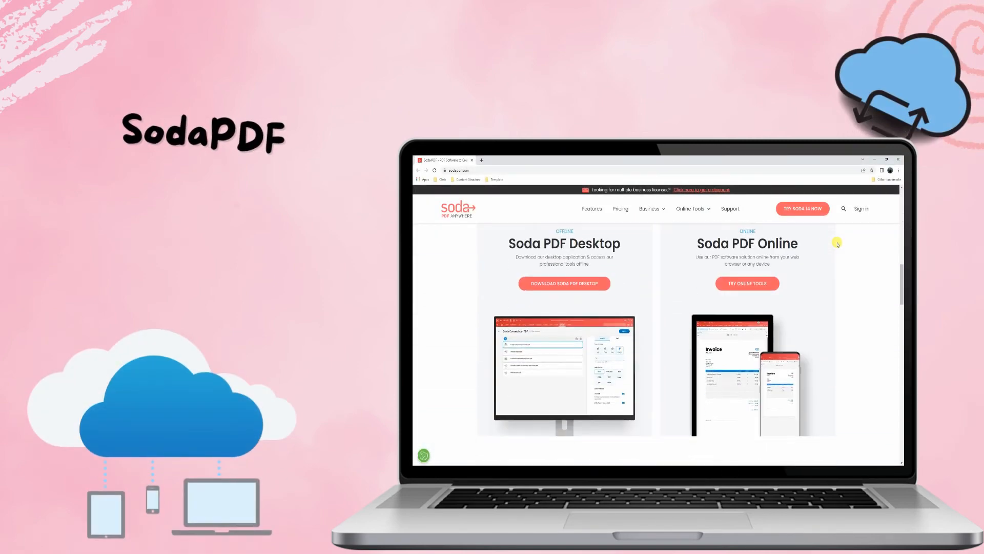
- Browse the SodaPDF homepage's content
scroll("down", 3)
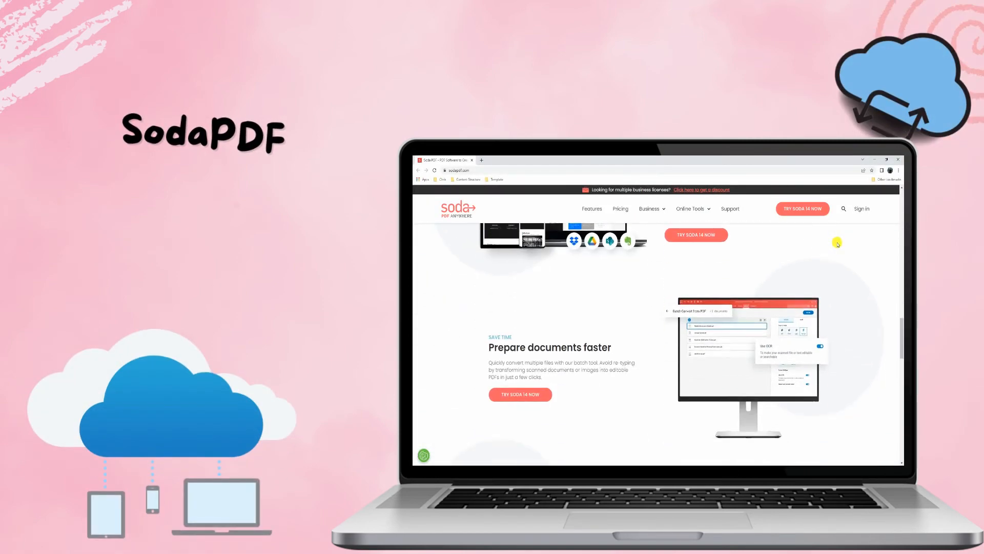
scroll("down", 3)
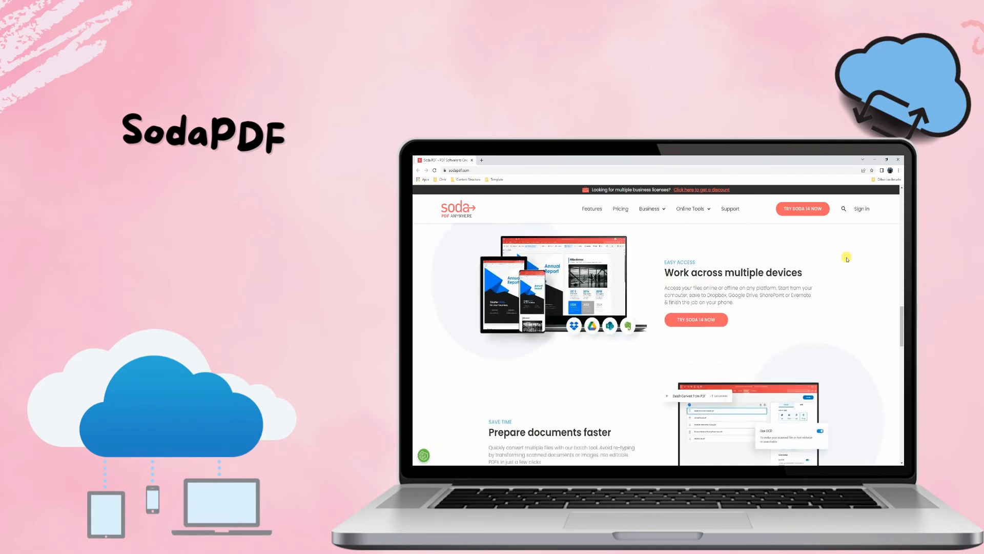
scroll("down", 3)
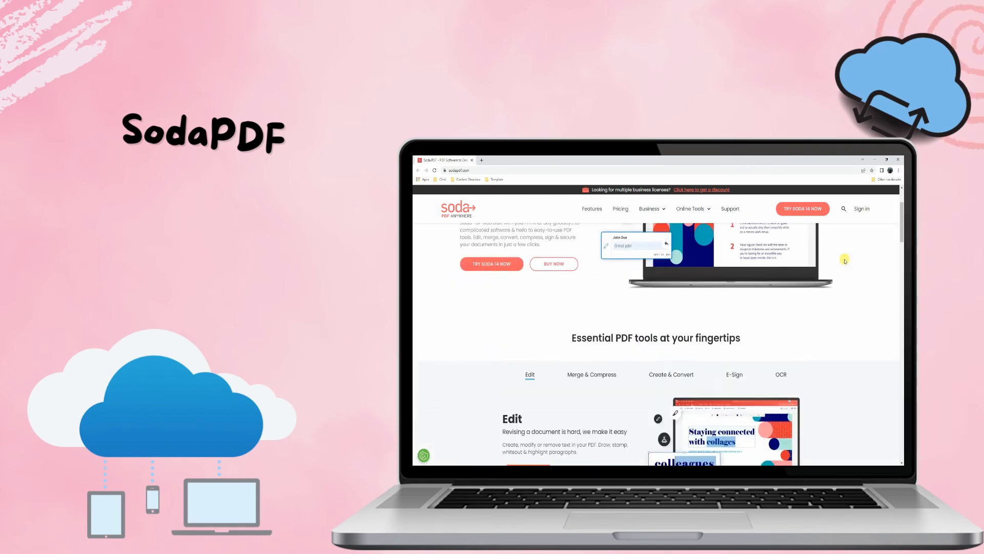
- Launch Soda PDF Online from the Online Tools menu after viewing Business offerings
left_click(649, 208)
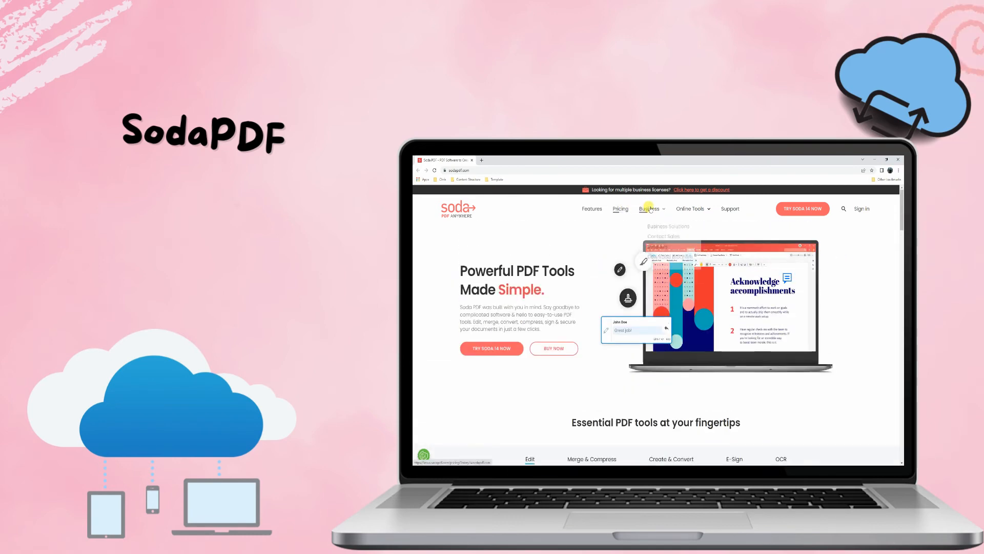
left_click(689, 208)
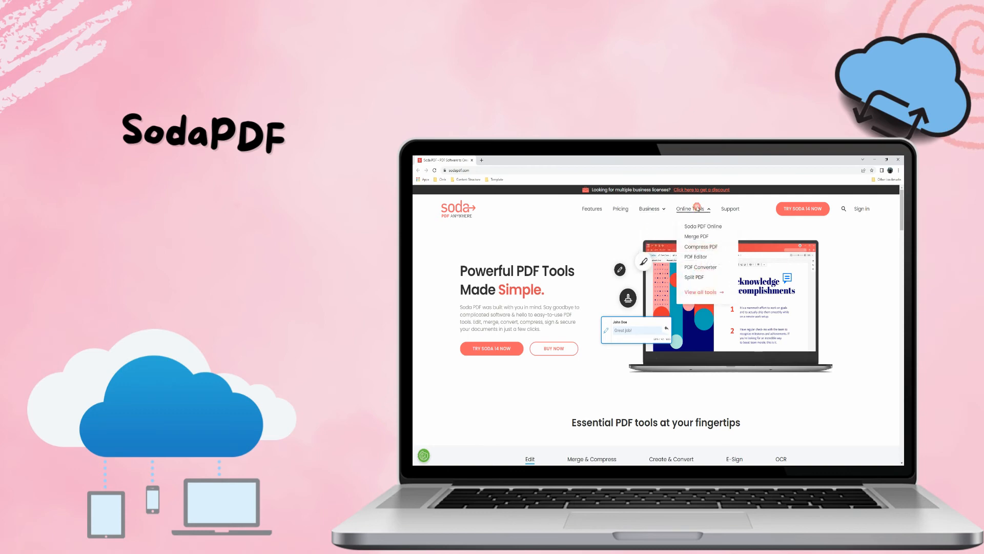
left_click(702, 226)
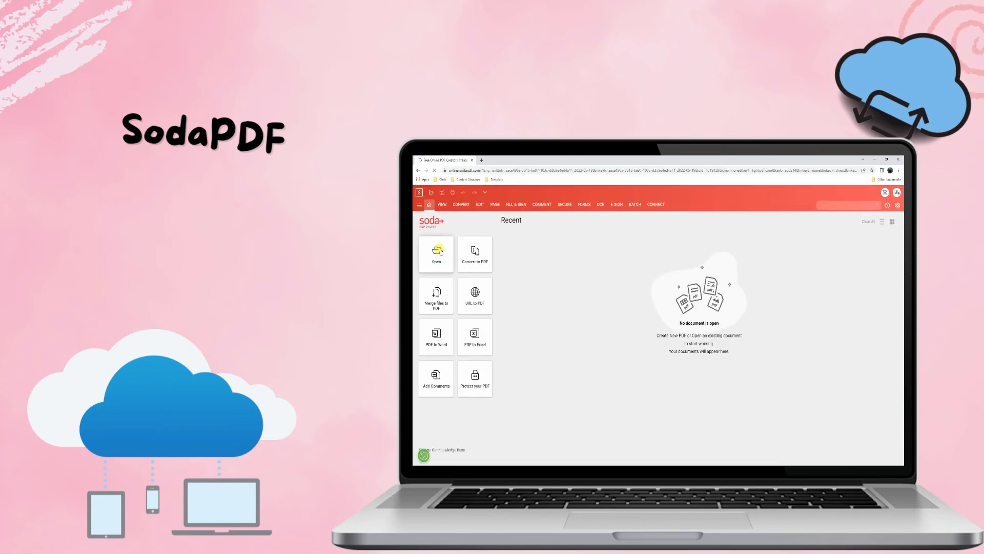